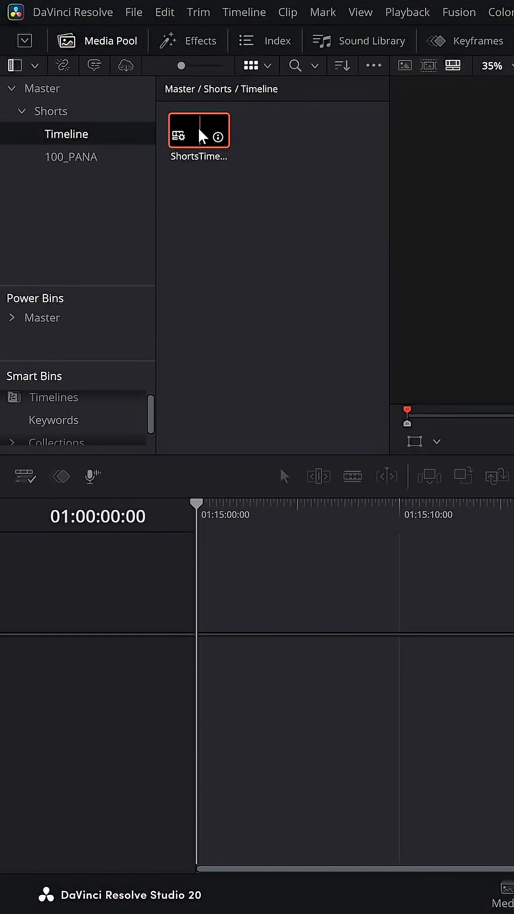
- Open the Shorts timeline and automatically resync the 100_PANA bin's four media clips
{"action": "double_click", "coordinate": [198, 129]}
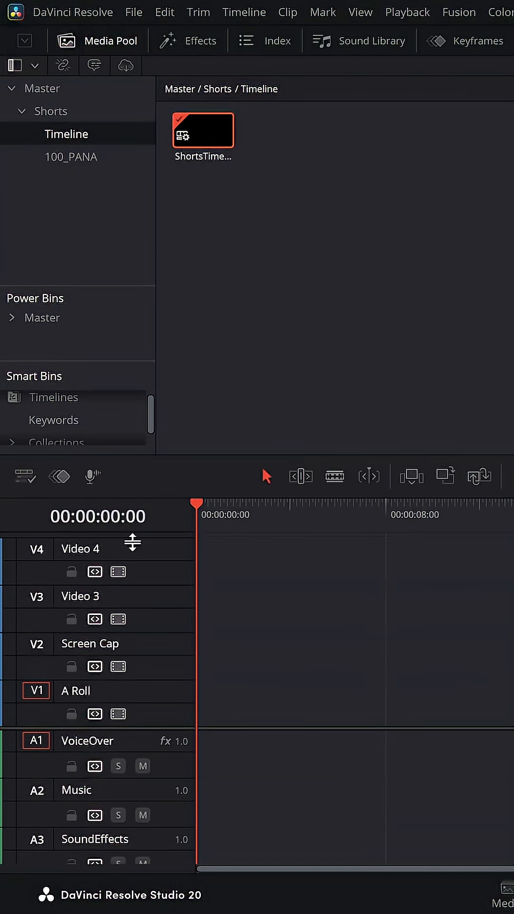
{"action": "left_click", "coordinate": [70, 156]}
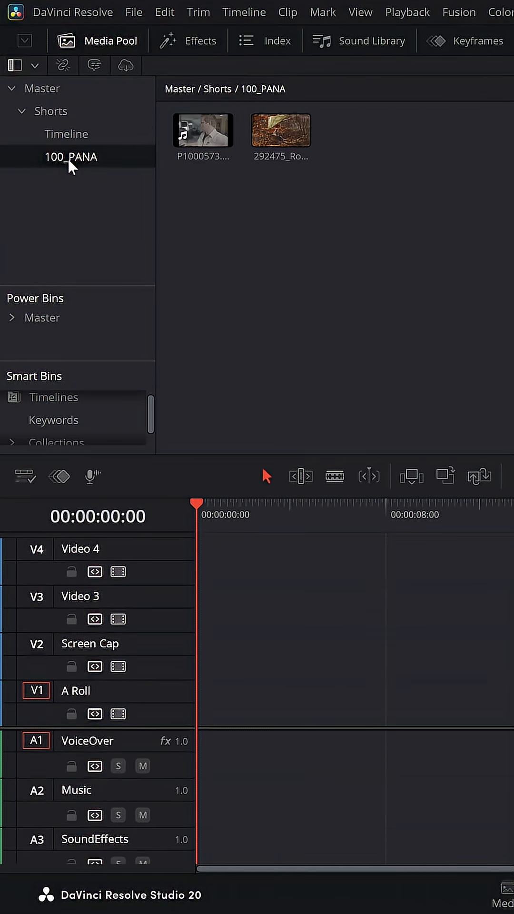
{"action": "right_click", "coordinate": [69, 165]}
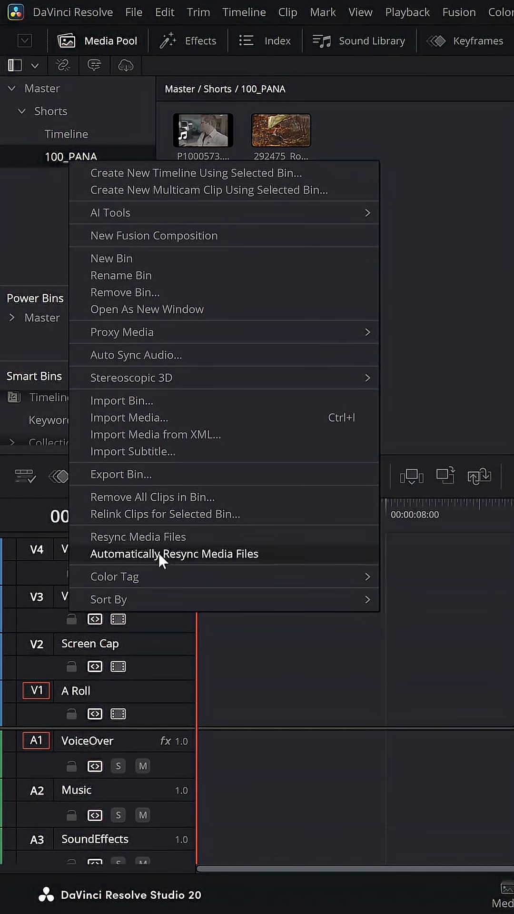
{"action": "left_click", "coordinate": [173, 554]}
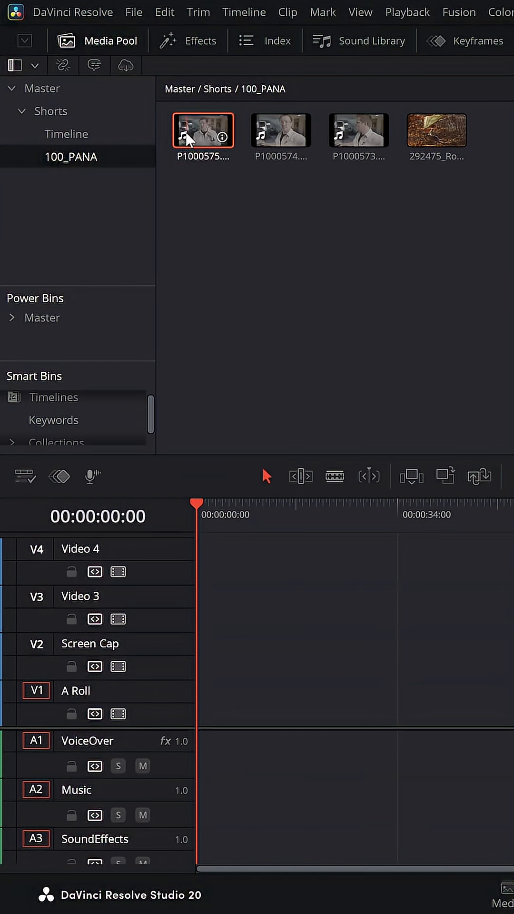
- Apply the YTShort render preset: QuickTime H.265 NVIDIA encoding at 1080x1920
{"action": "right_click", "coordinate": [202, 130]}
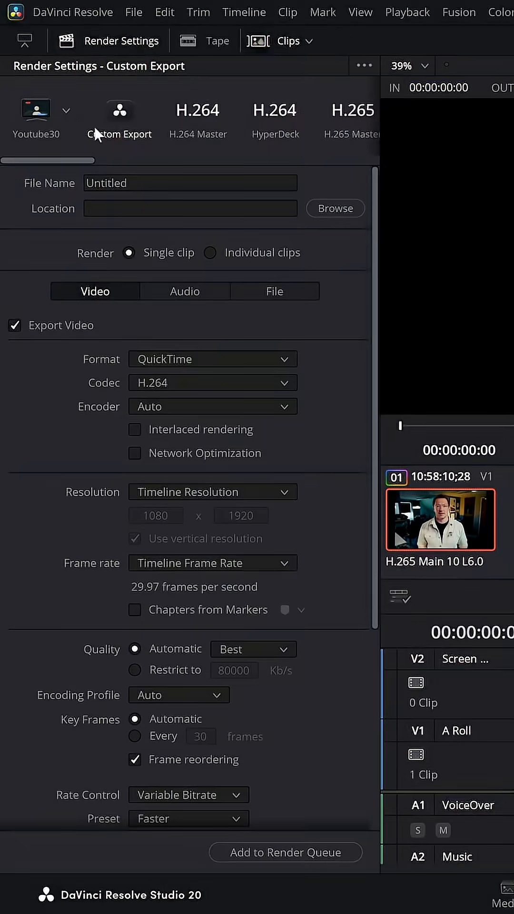
{"action": "left_click", "coordinate": [35, 109]}
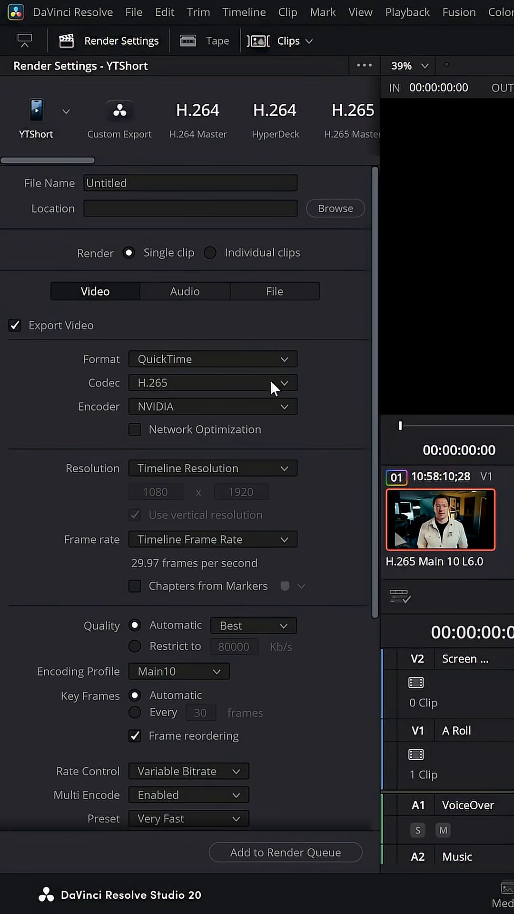